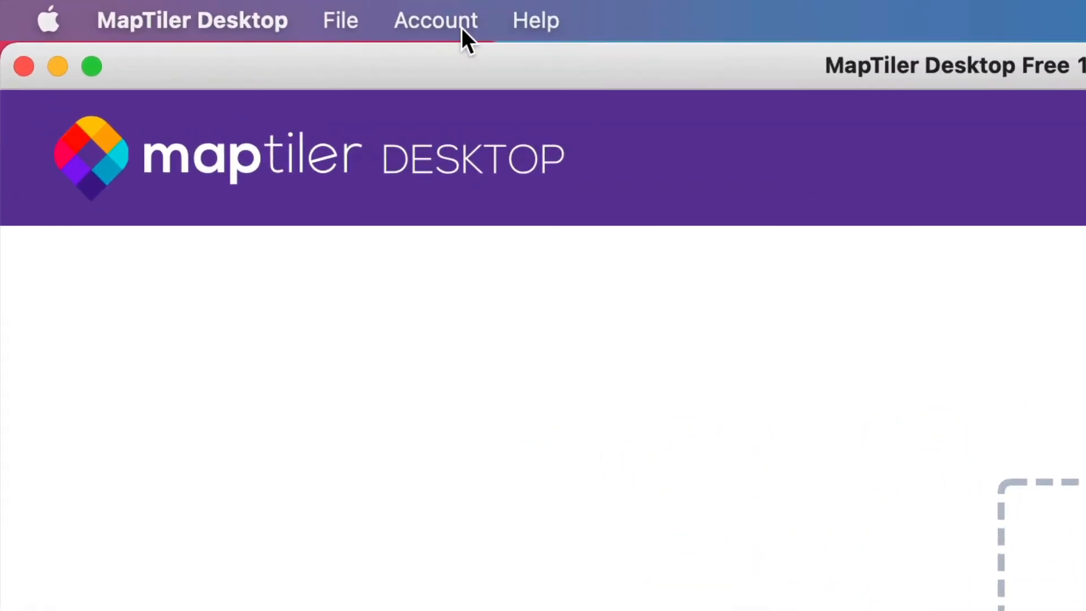
- Show the Account menu with its license key and cloud account choices
left_click(435, 20)
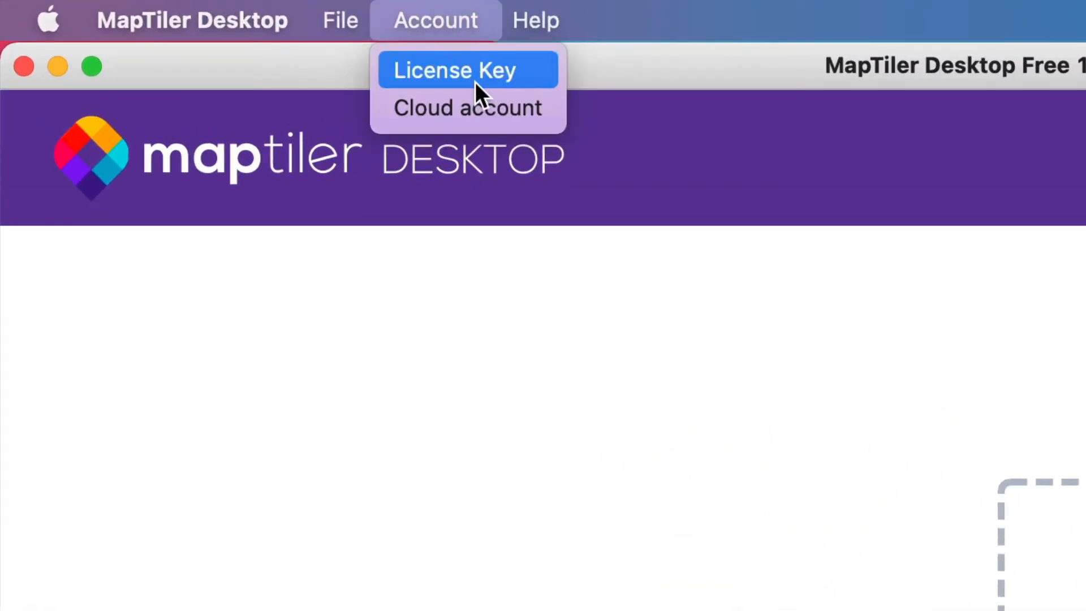
- Activate the filled-in license key from Account > License Key, upgrading to Desktop Plus
left_click(455, 70)
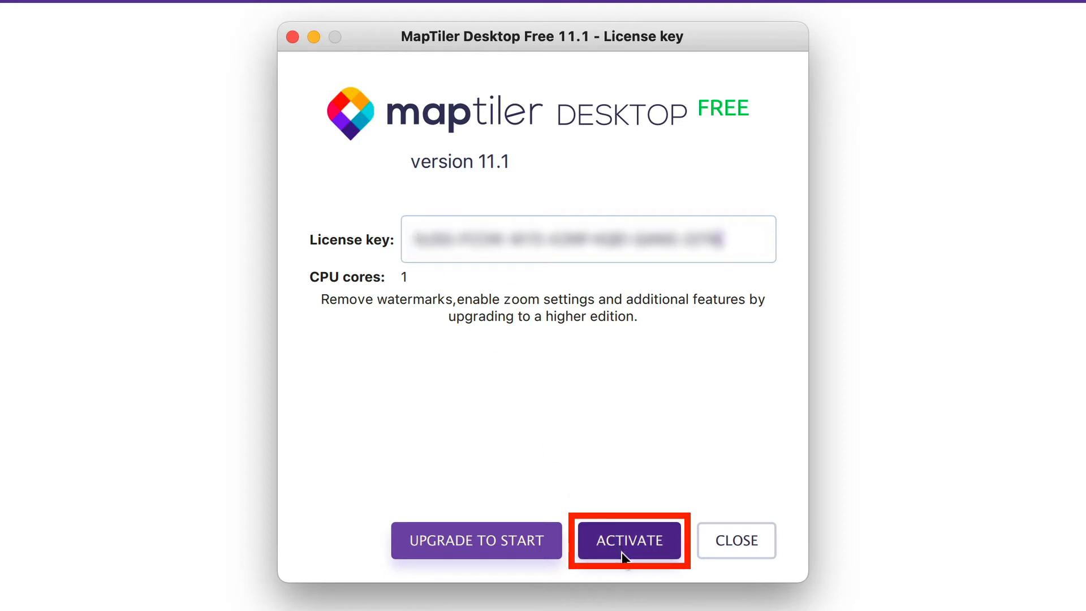
left_click(628, 540)
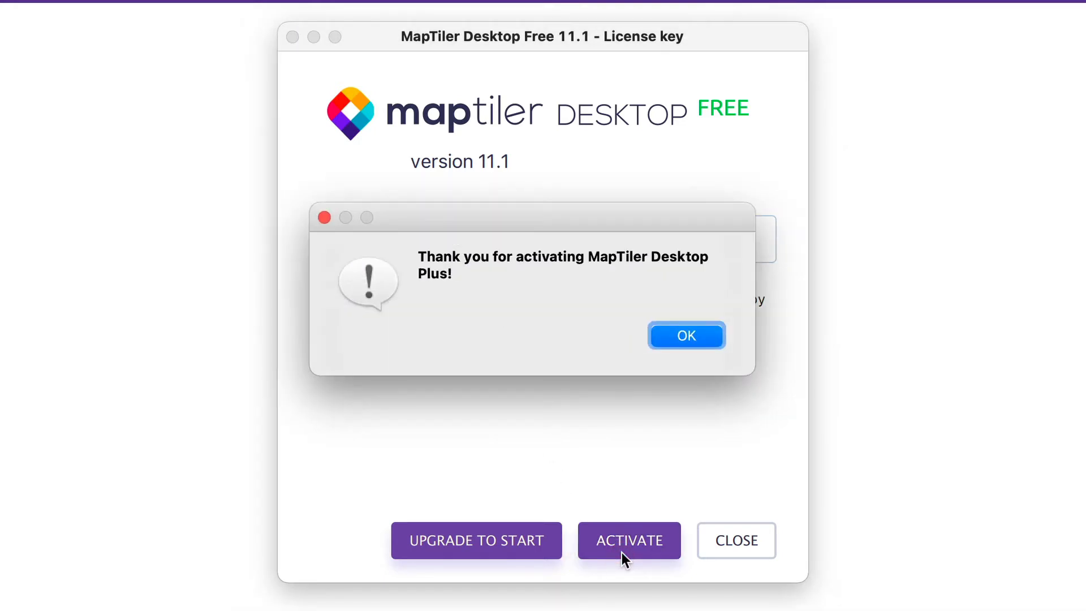
- Acknowledge the 'Thank you for activating' alert to return to the Plus 11.1 main window
left_click(685, 335)
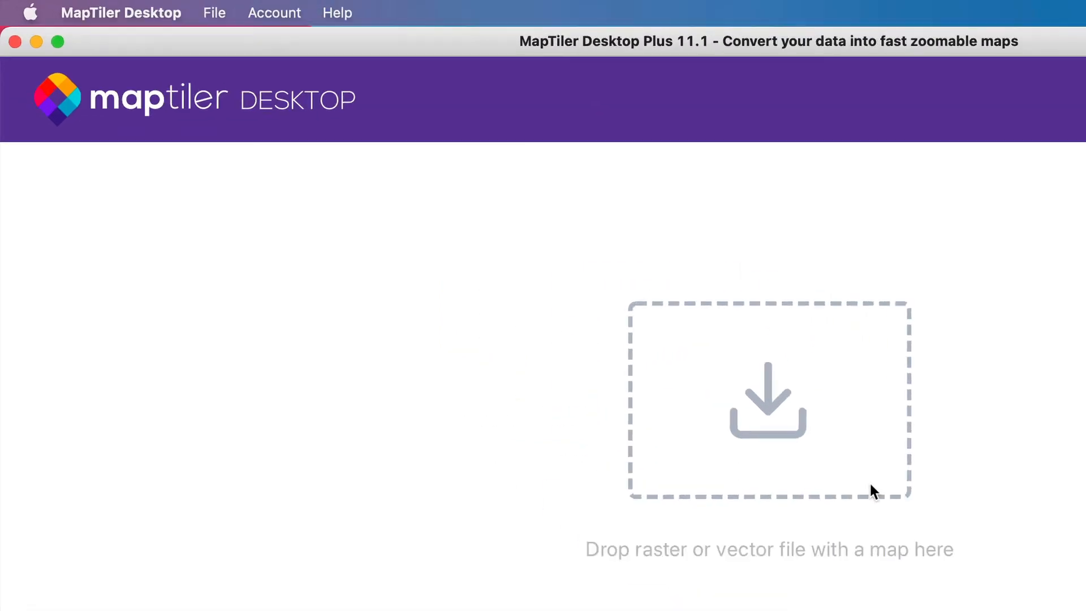
- Deactivate the Plus license in Account > License Key, reverting to Free 11.1 with an empty key
left_click(273, 13)
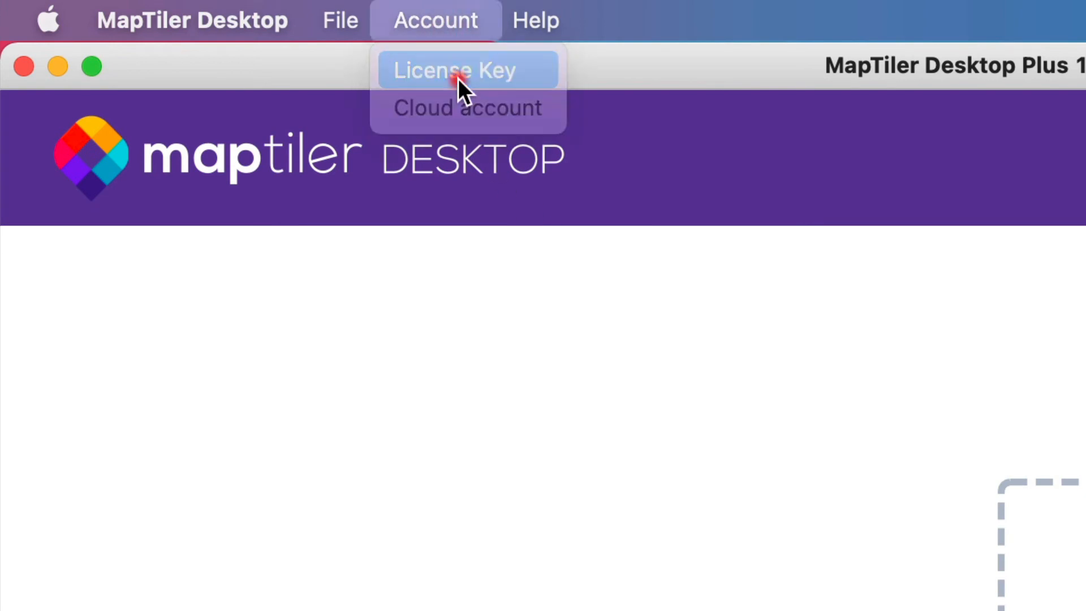
left_click(454, 70)
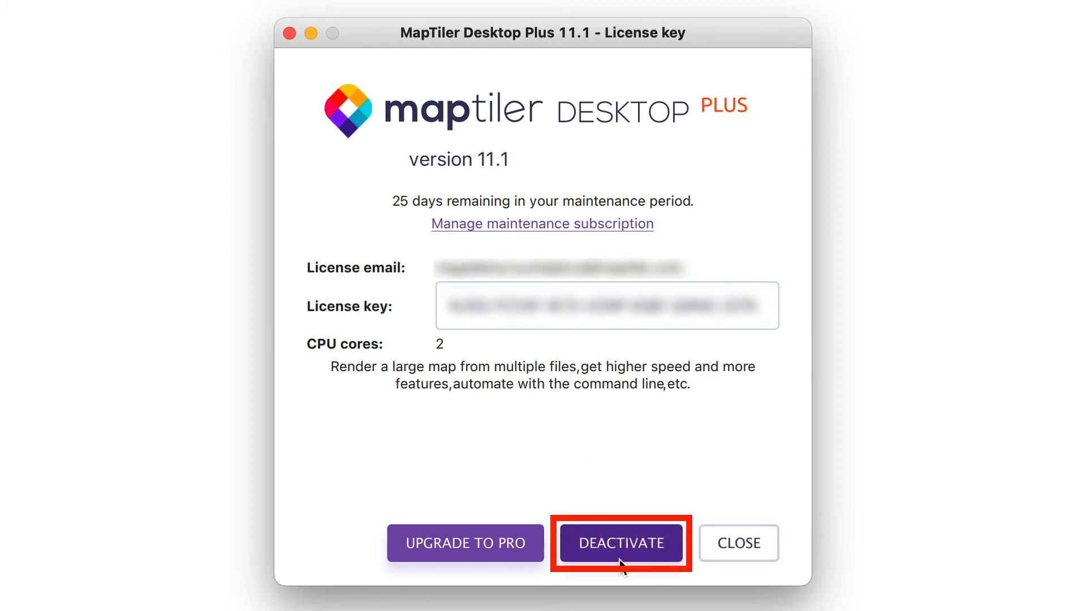
left_click(619, 543)
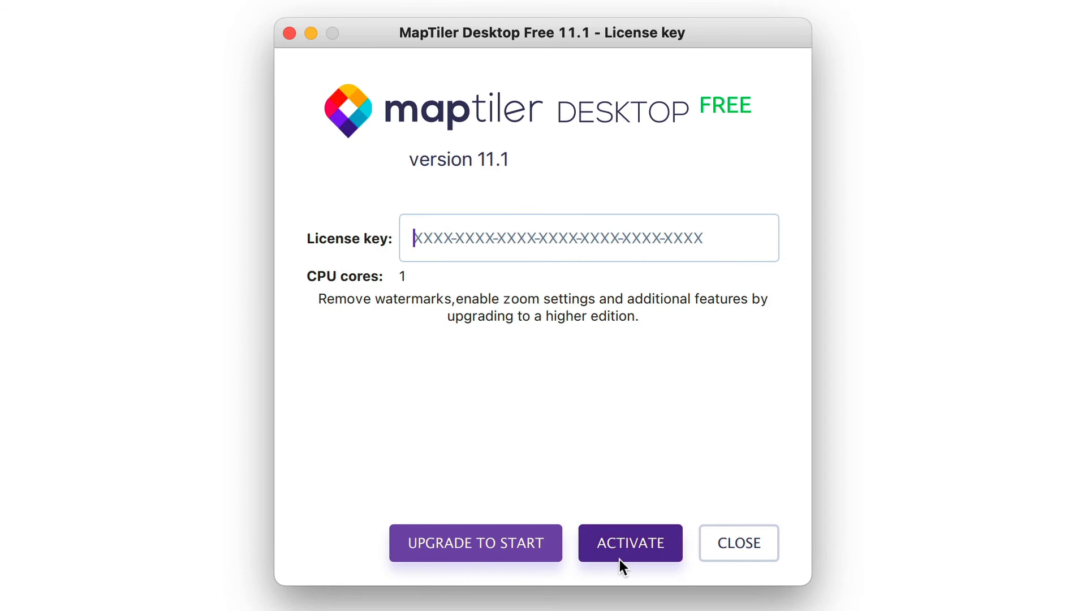